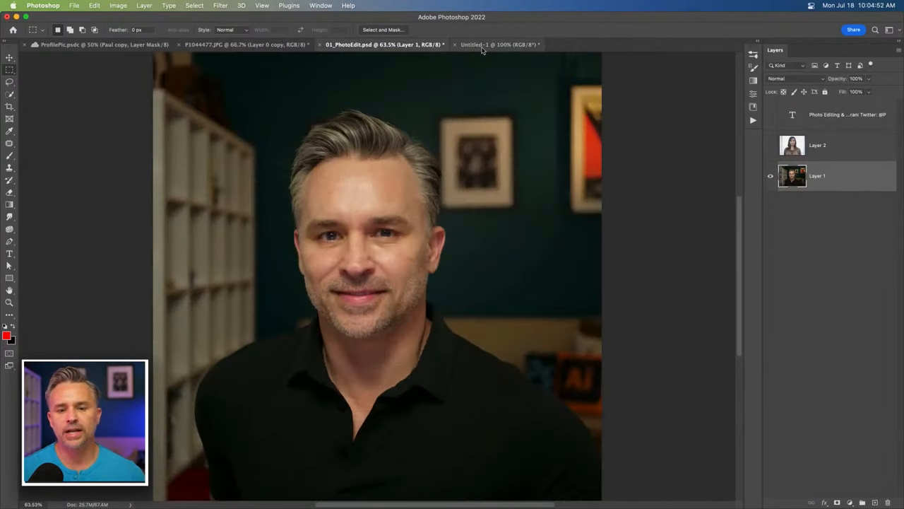
Return to the PhotoEdit portrait and duplicate Layer 1 with Ctrl+J
{"action": "left_click", "coordinate": [502, 43]}
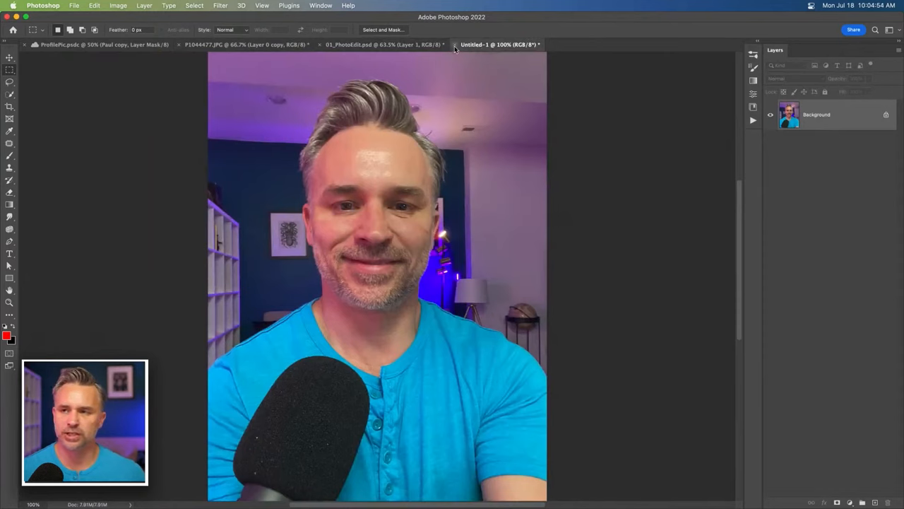
{"action": "left_click", "coordinate": [381, 43]}
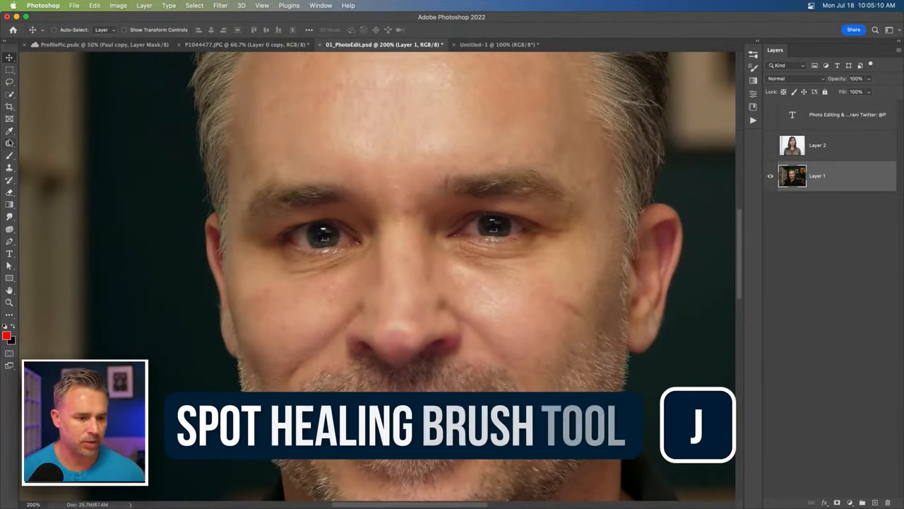
{"action": "left_click", "coordinate": [10, 141]}
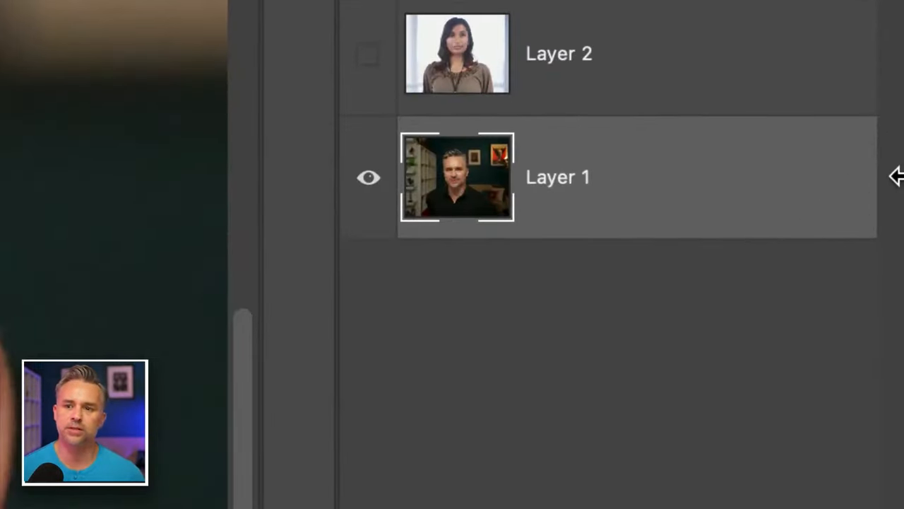
{"action": "key", "text": "Ctrl+J"}
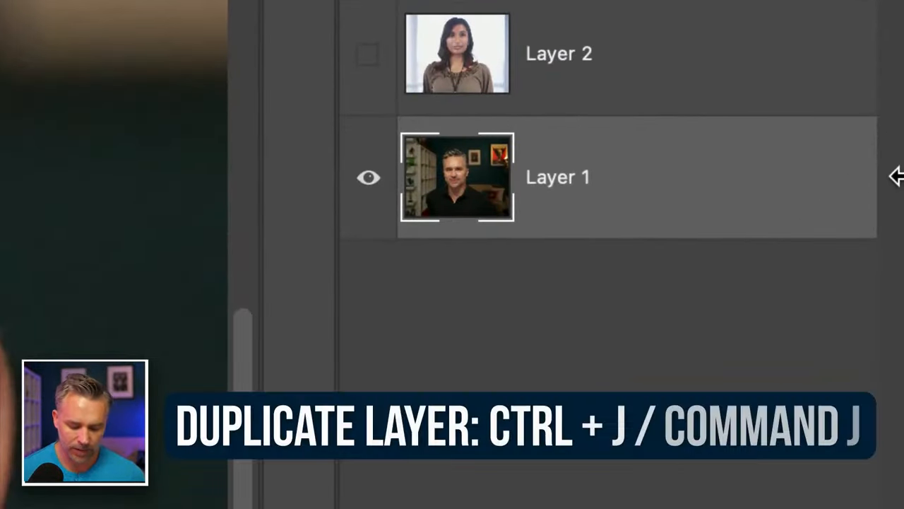
{"action": "key", "text": "ctrl+j"}
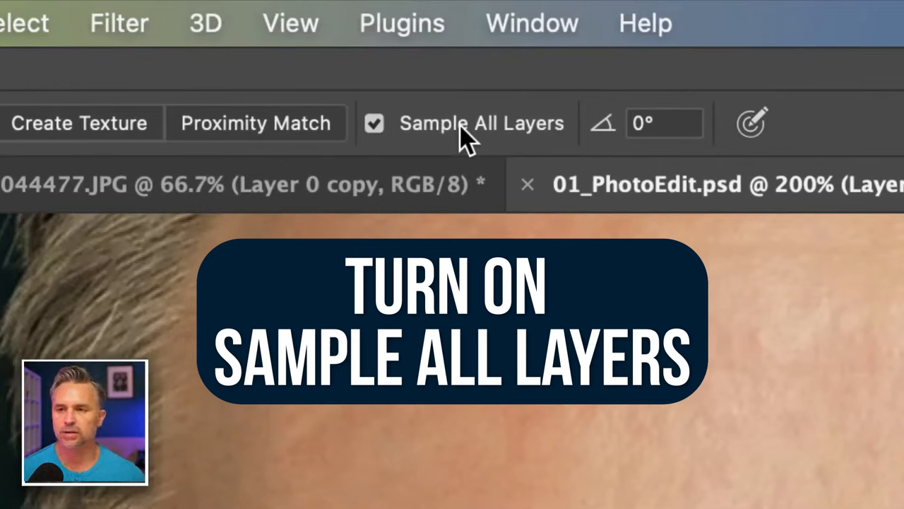
{"action": "mouse_move", "coordinate": [565, 153]}
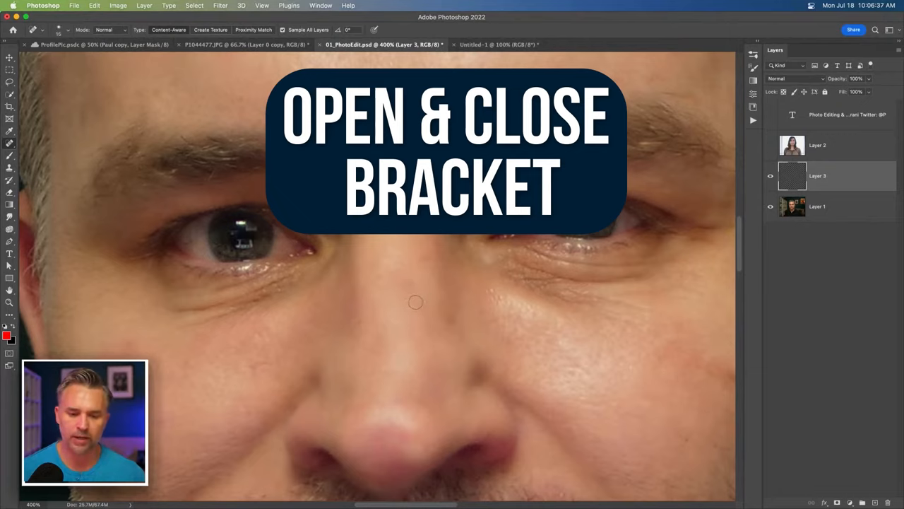
Enlarge the Spot Healing Brush and heal a blemish on the man's face
{"action": "key", "text": "]"}
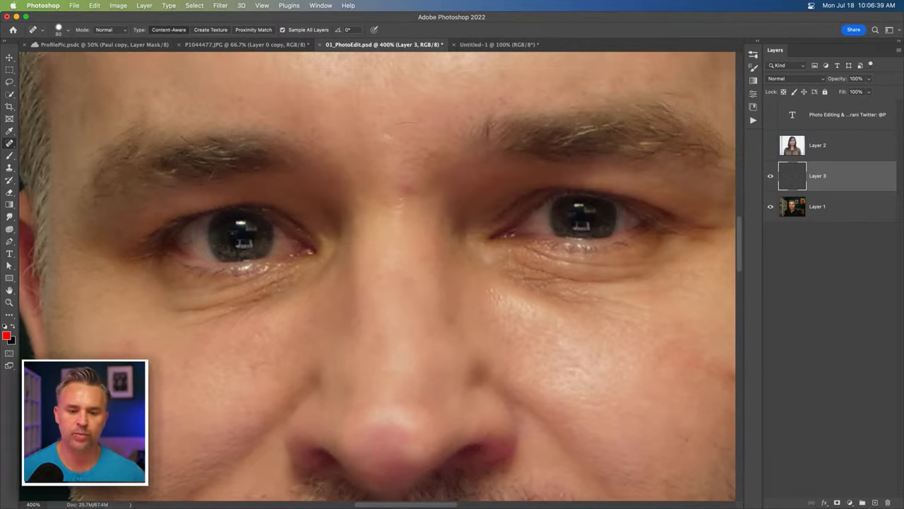
{"action": "left_click", "coordinate": [404, 187]}
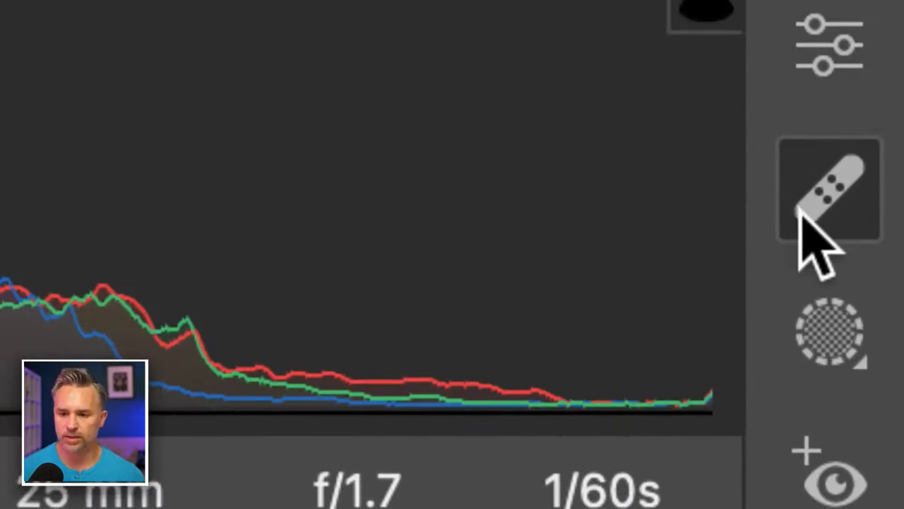
Start the healing feature for outlining the wrinkles under the left eye
{"action": "left_click", "coordinate": [827, 187]}
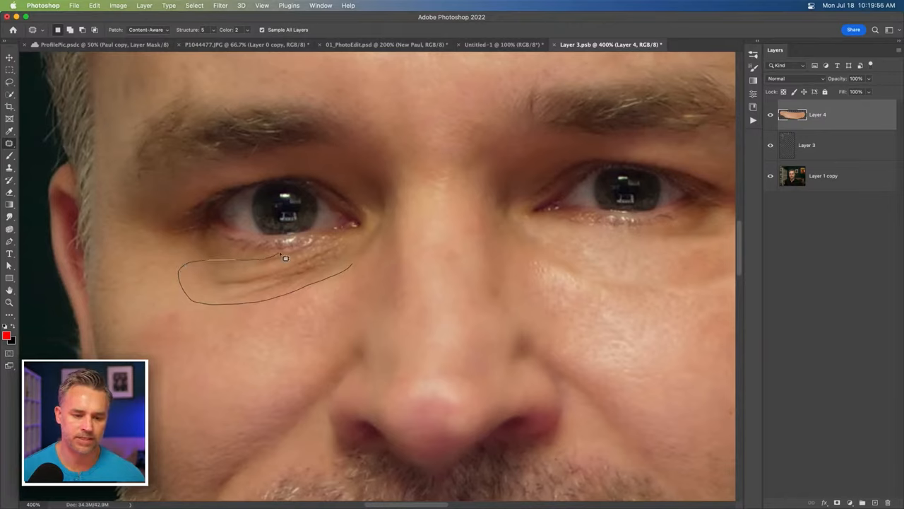
Drag the under-eye patch selection onto nearby smooth skin
{"action": "left_click_drag", "start_coordinate": [283, 258], "coordinate": [243, 328]}
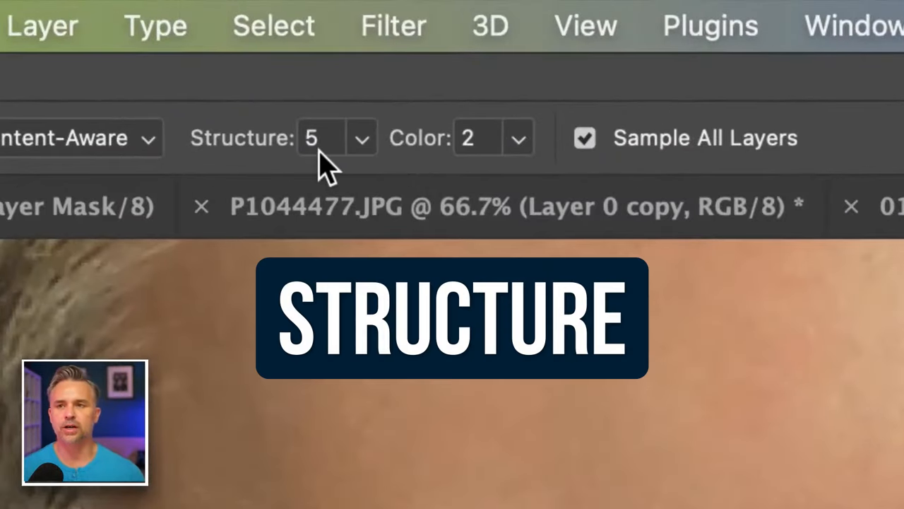
{"action": "mouse_move", "coordinate": [323, 158]}
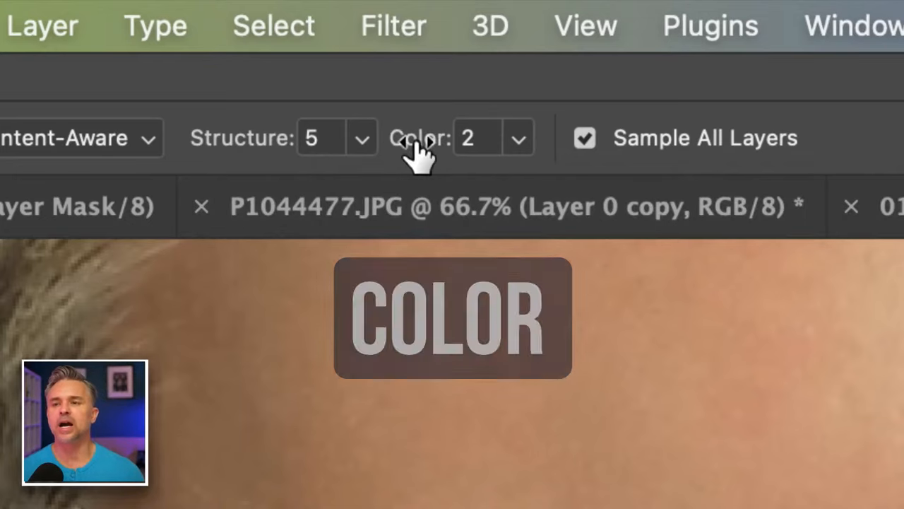
{"action": "mouse_move", "coordinate": [416, 153]}
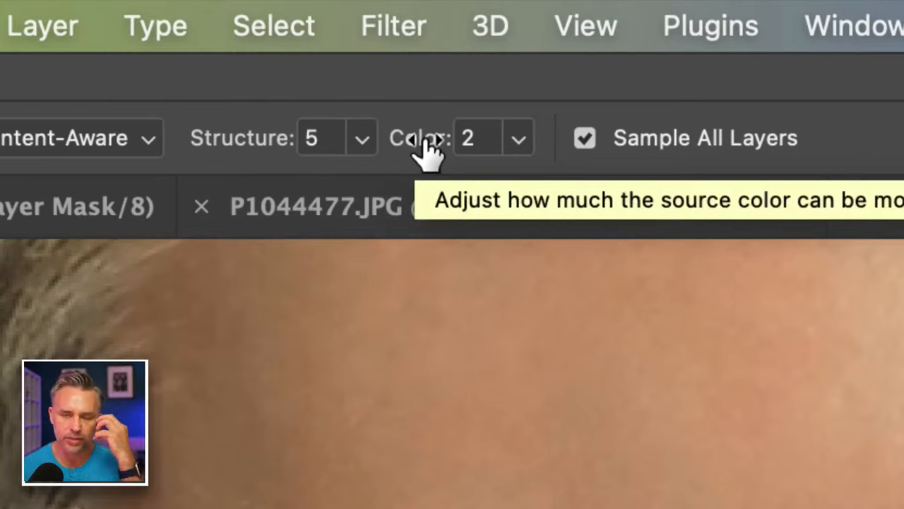
{"action": "mouse_move", "coordinate": [282, 158]}
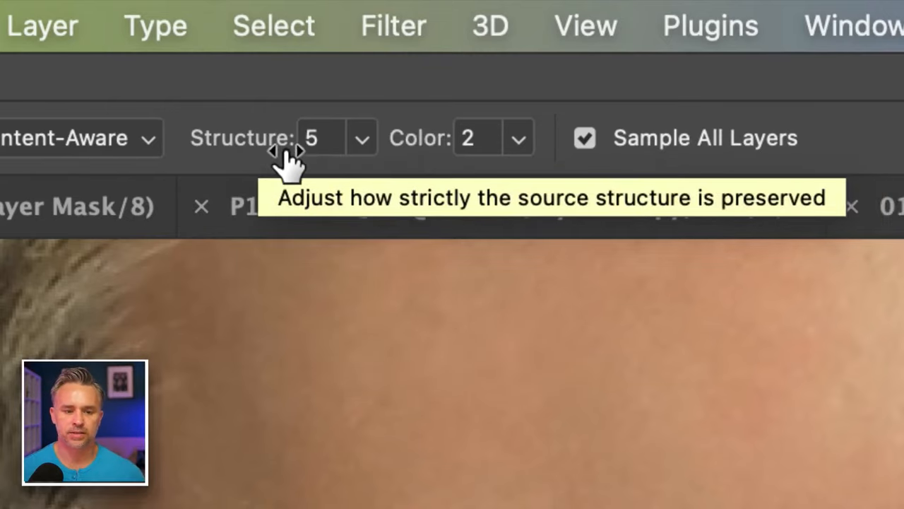
{"action": "mouse_move", "coordinate": [540, 181]}
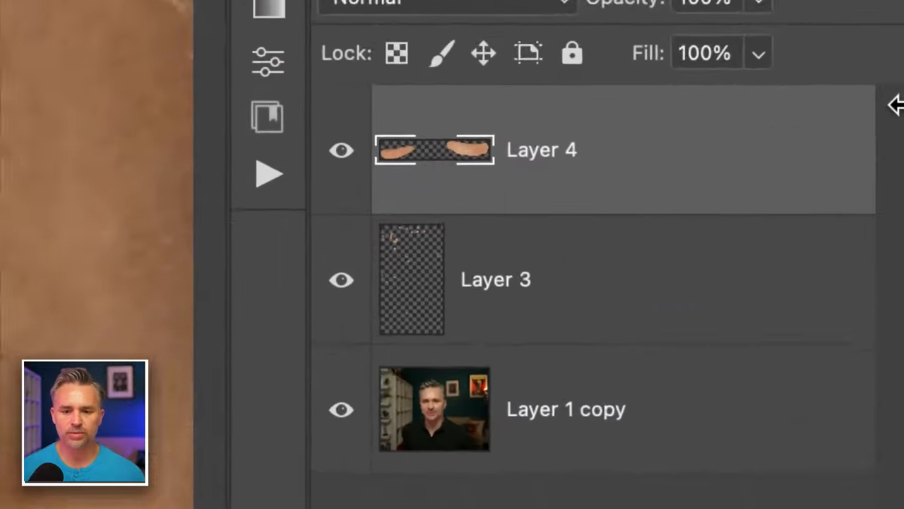
Rename Layer 4 to 'under eyes' and compare the fix before and after
{"action": "double_click", "coordinate": [539, 150]}
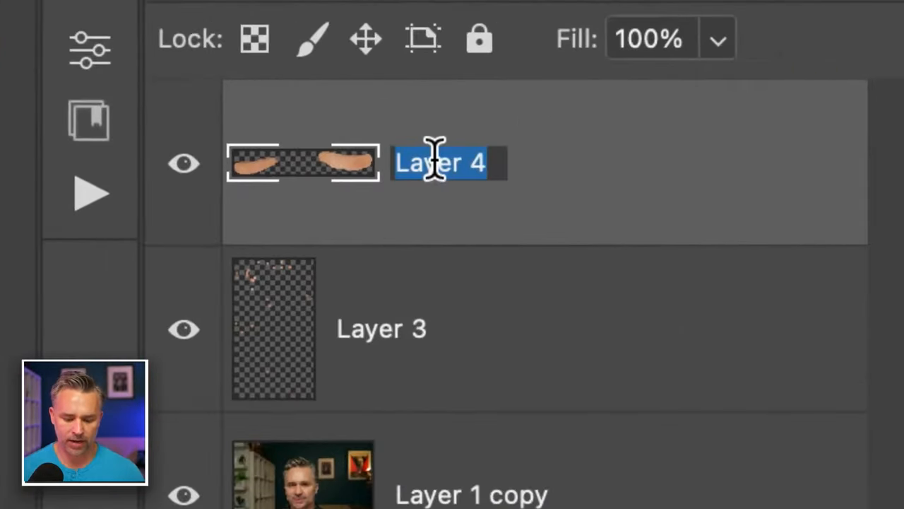
{"action": "type", "text": "under eyes"}
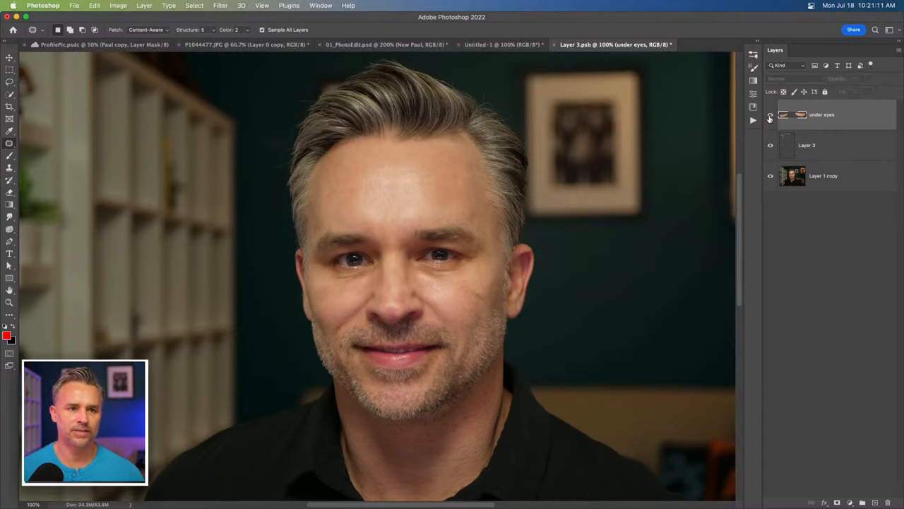
{"action": "left_click", "coordinate": [362, 44]}
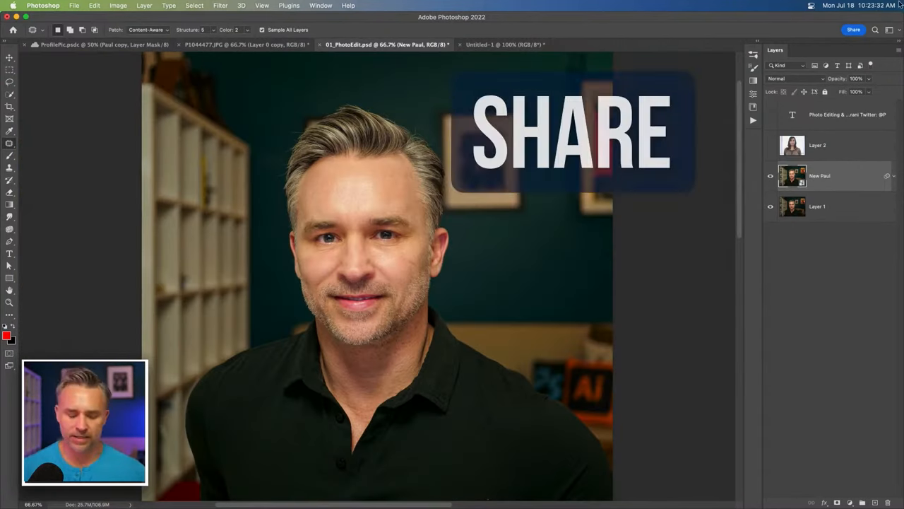
Share the document, saving it to Creative Cloud under the name 'Portrait'
{"action": "left_click", "coordinate": [846, 31]}
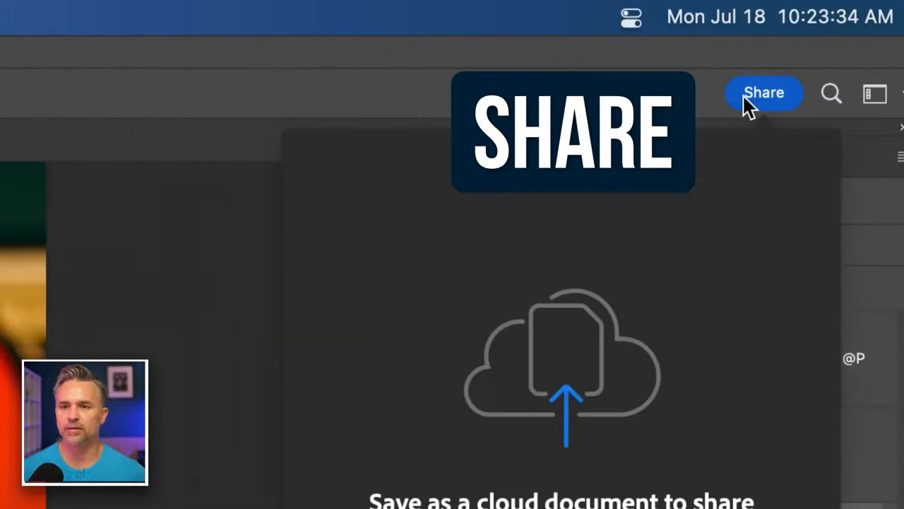
{"action": "left_click", "coordinate": [768, 94]}
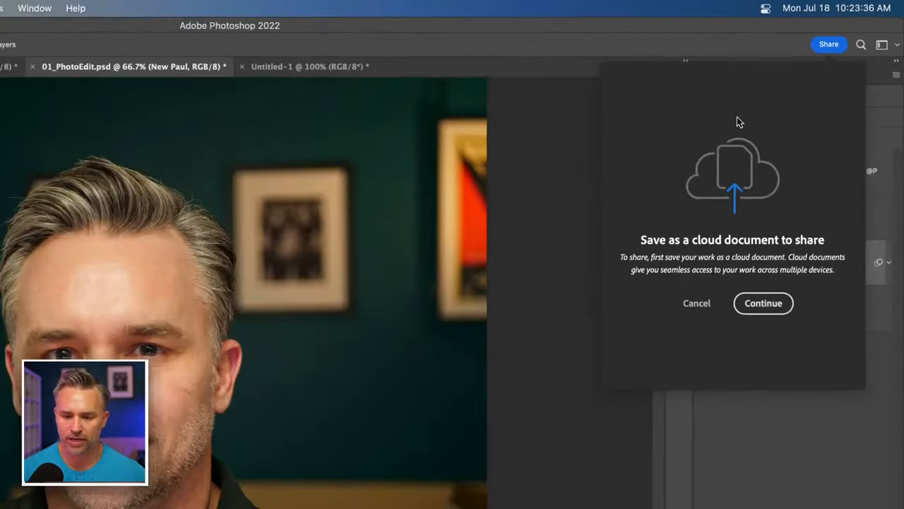
{"action": "left_click", "coordinate": [763, 303]}
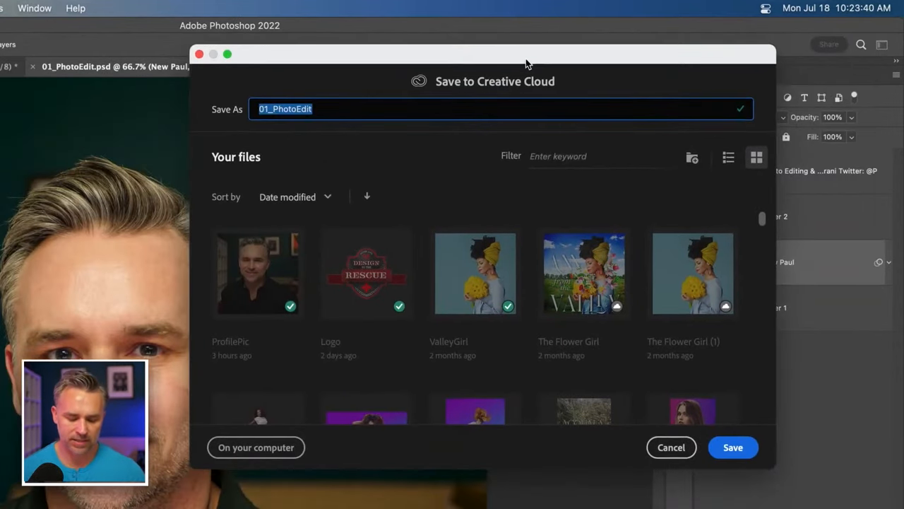
{"action": "type", "text": "Portrait"}
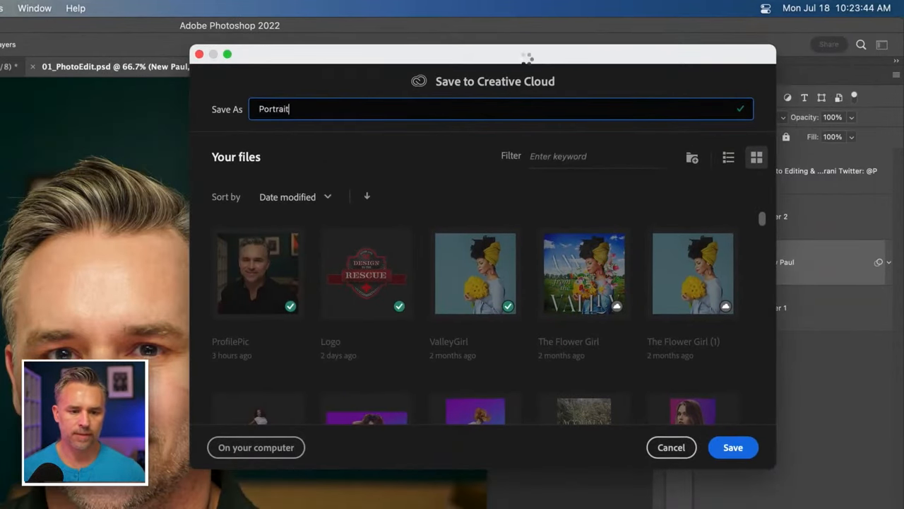
{"action": "left_click", "coordinate": [732, 446]}
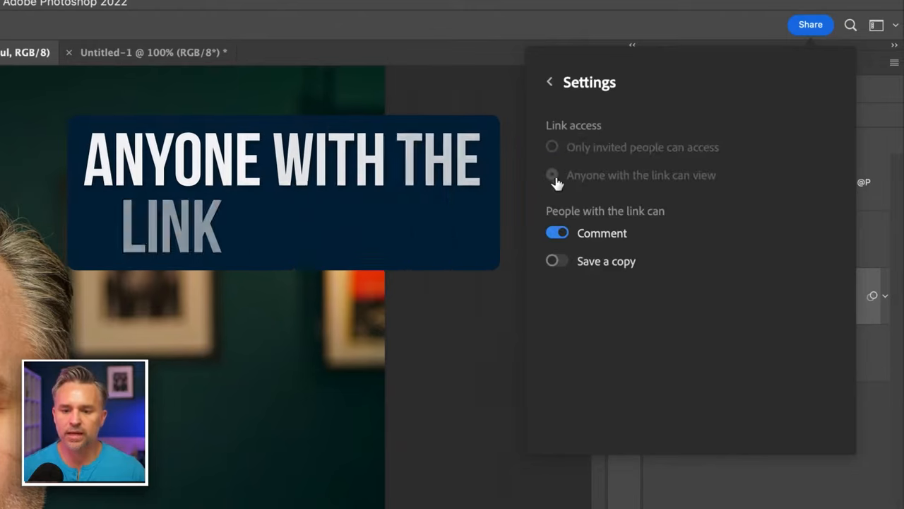
Allow anyone with the link to view, copy the link, and post the 'seems blurry' comment
{"action": "left_click", "coordinate": [551, 175]}
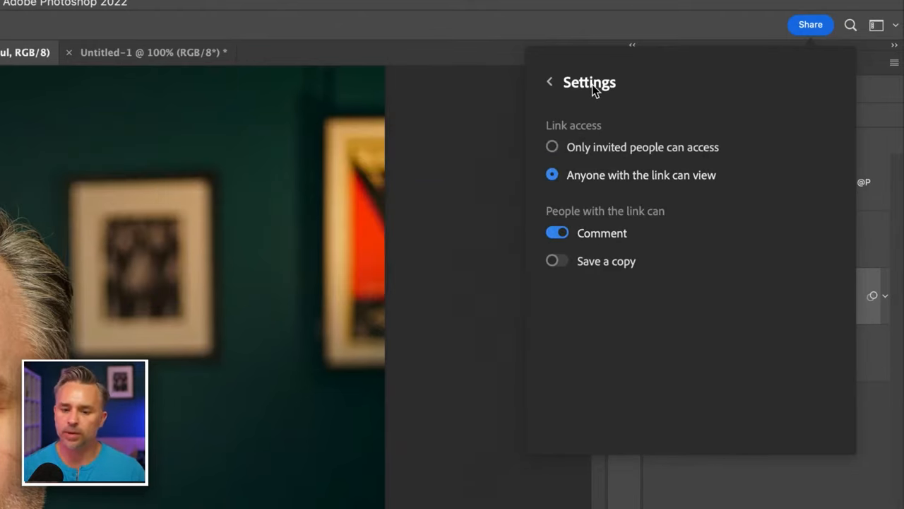
{"action": "left_click", "coordinate": [550, 80]}
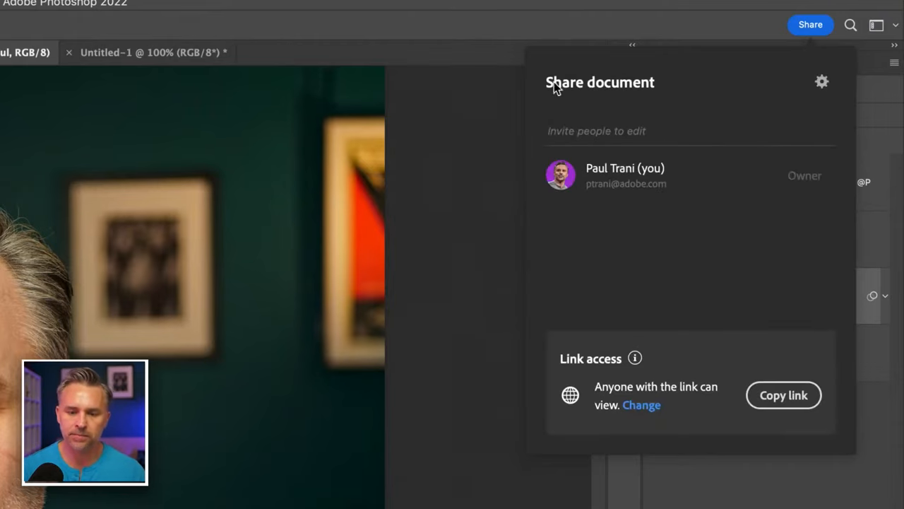
{"action": "left_click", "coordinate": [783, 396]}
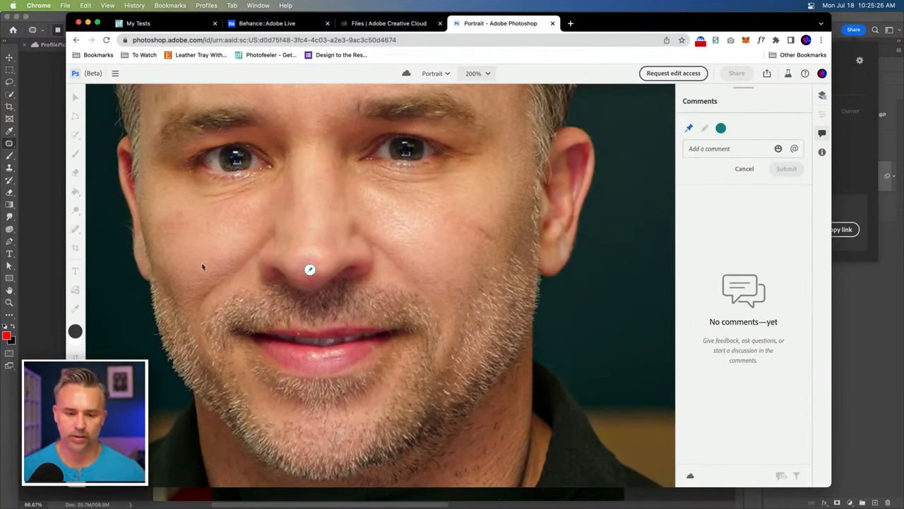
{"action": "left_click", "coordinate": [785, 168]}
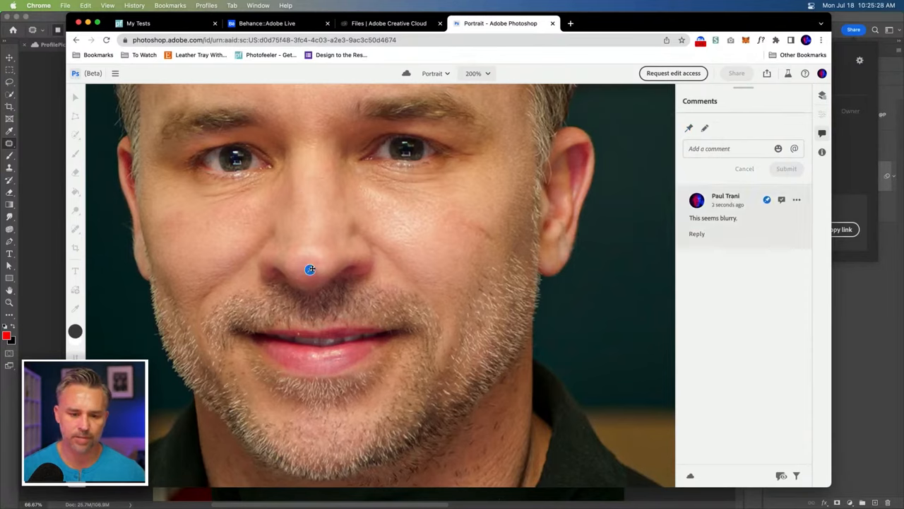